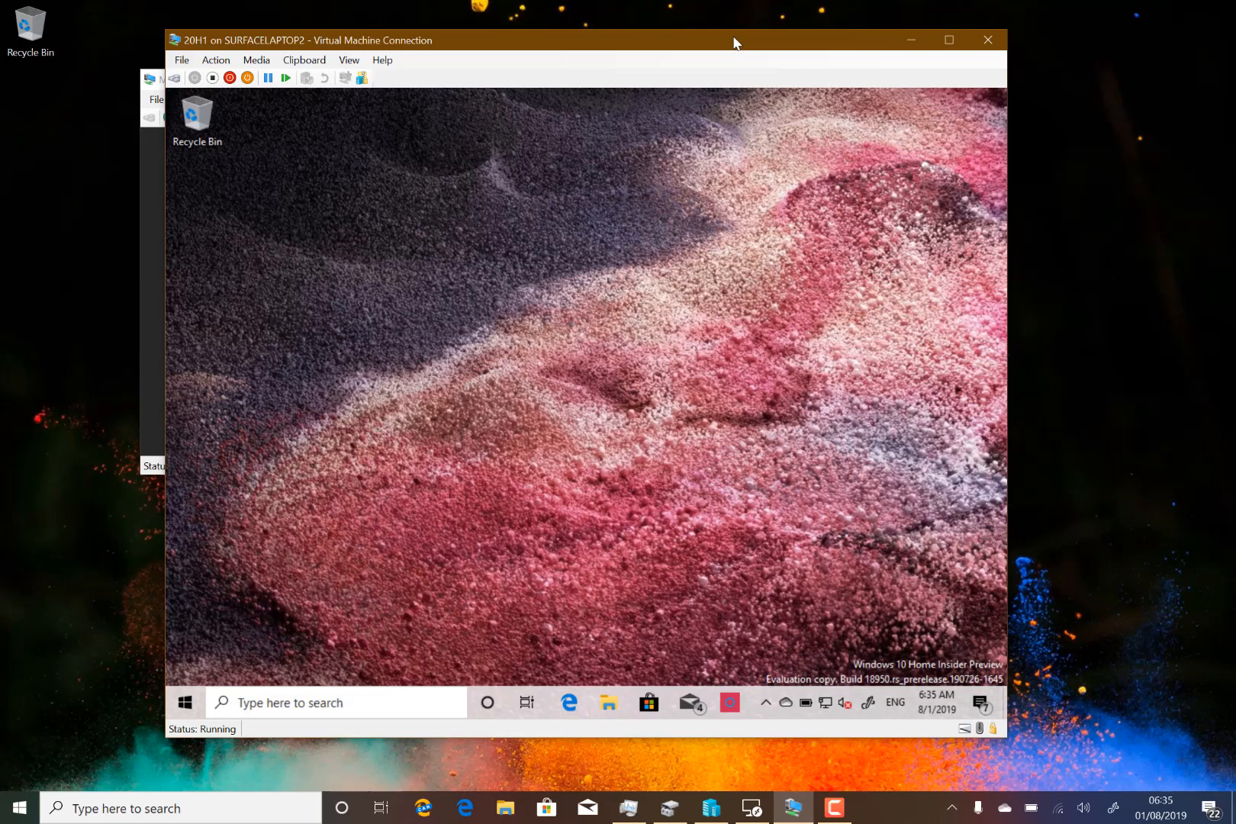
mouse_move(749, 285)
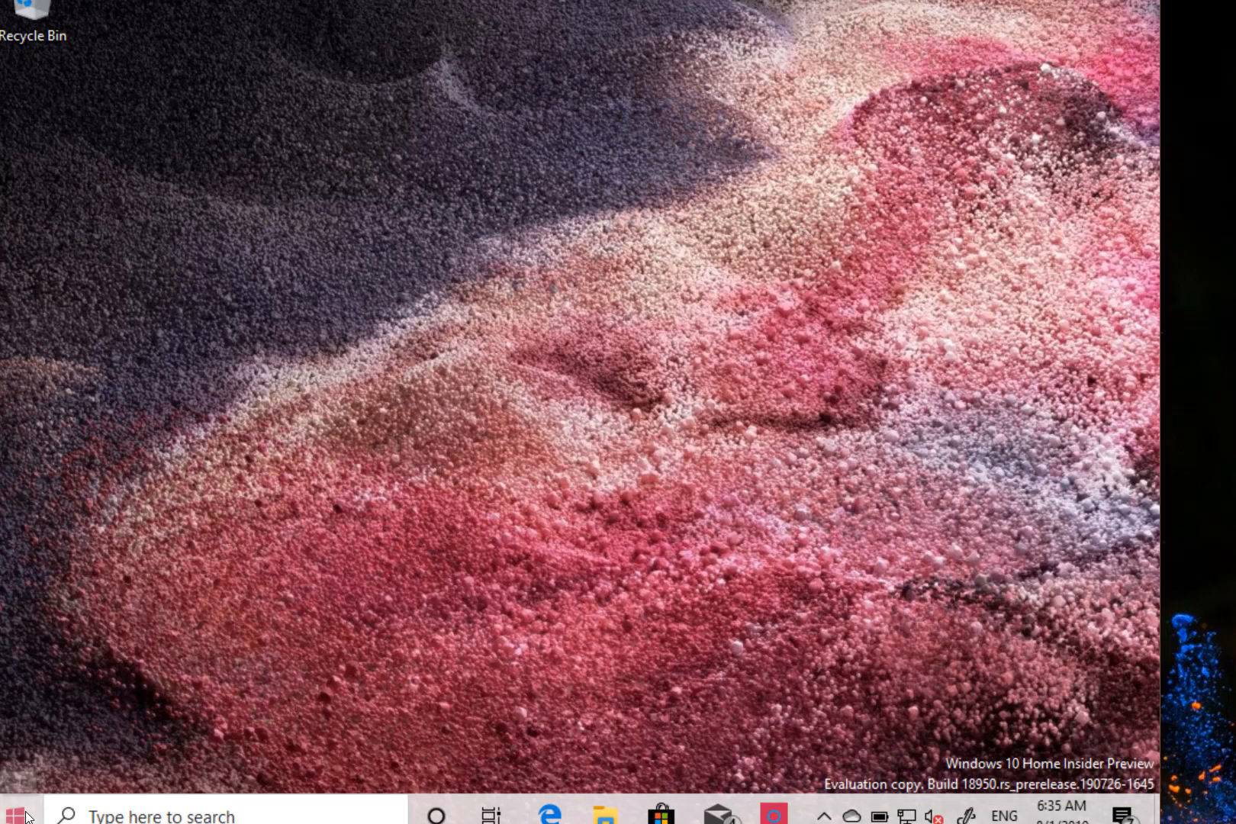
Search Start for "snipping Tool" so Snipping Tool and Snip & Sketch appear in the results
left_click(12, 815)
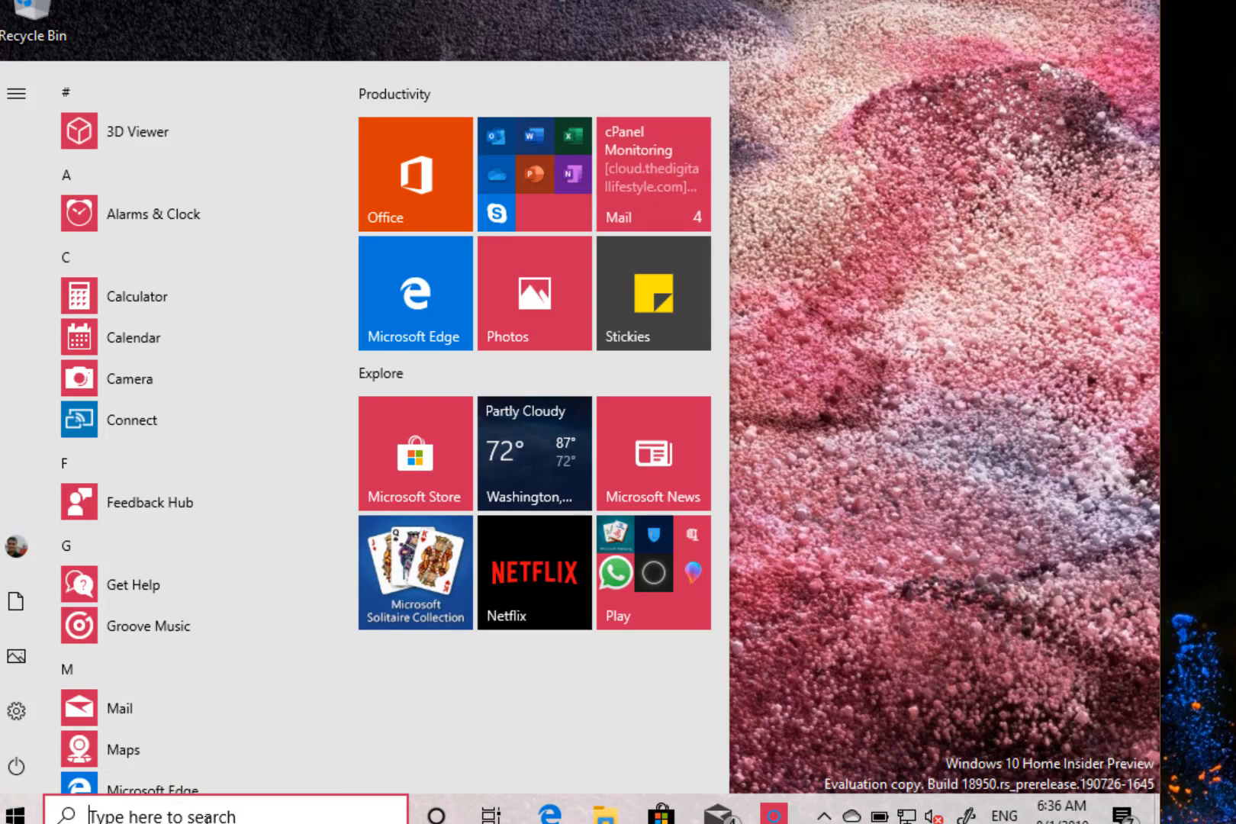
type("snipping Tool")
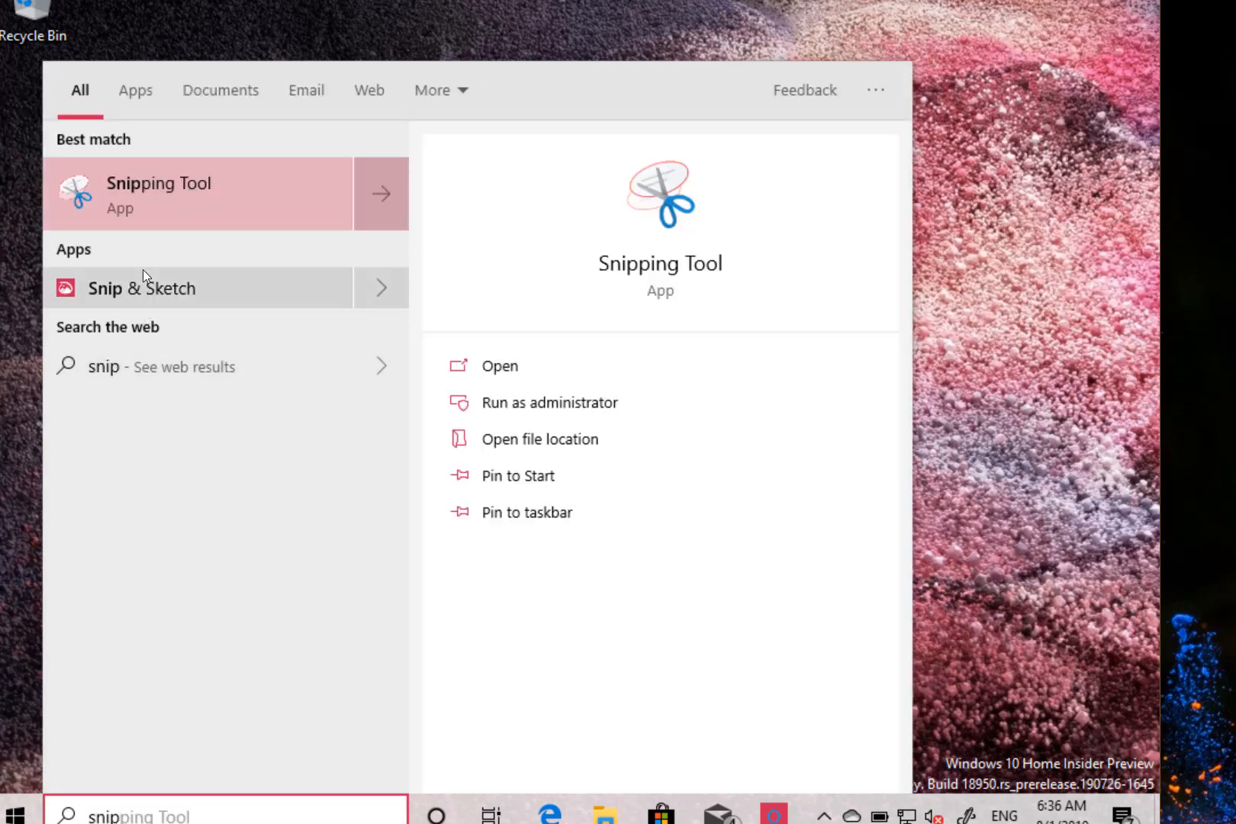
Launch Snip & Sketch from the results, then hide its window to show the desktop
left_click(143, 286)
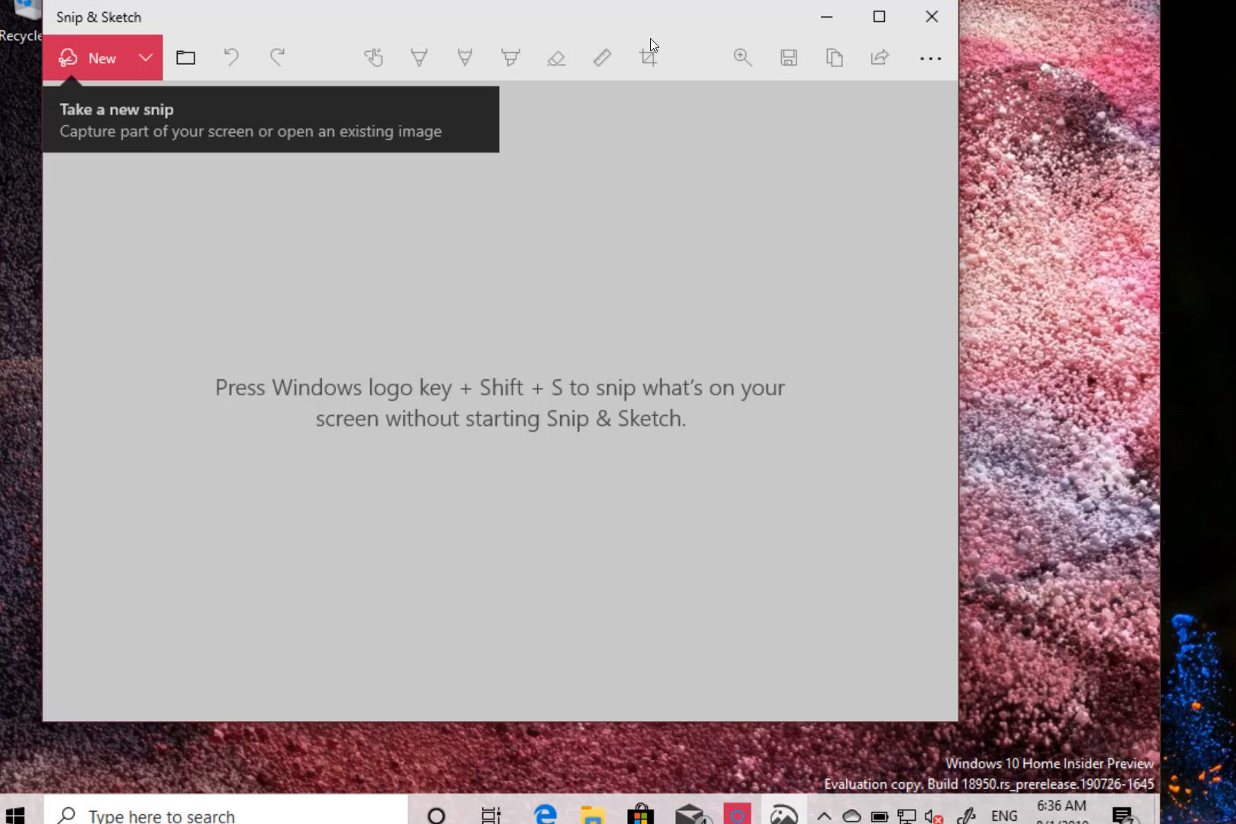
mouse_move(664, 110)
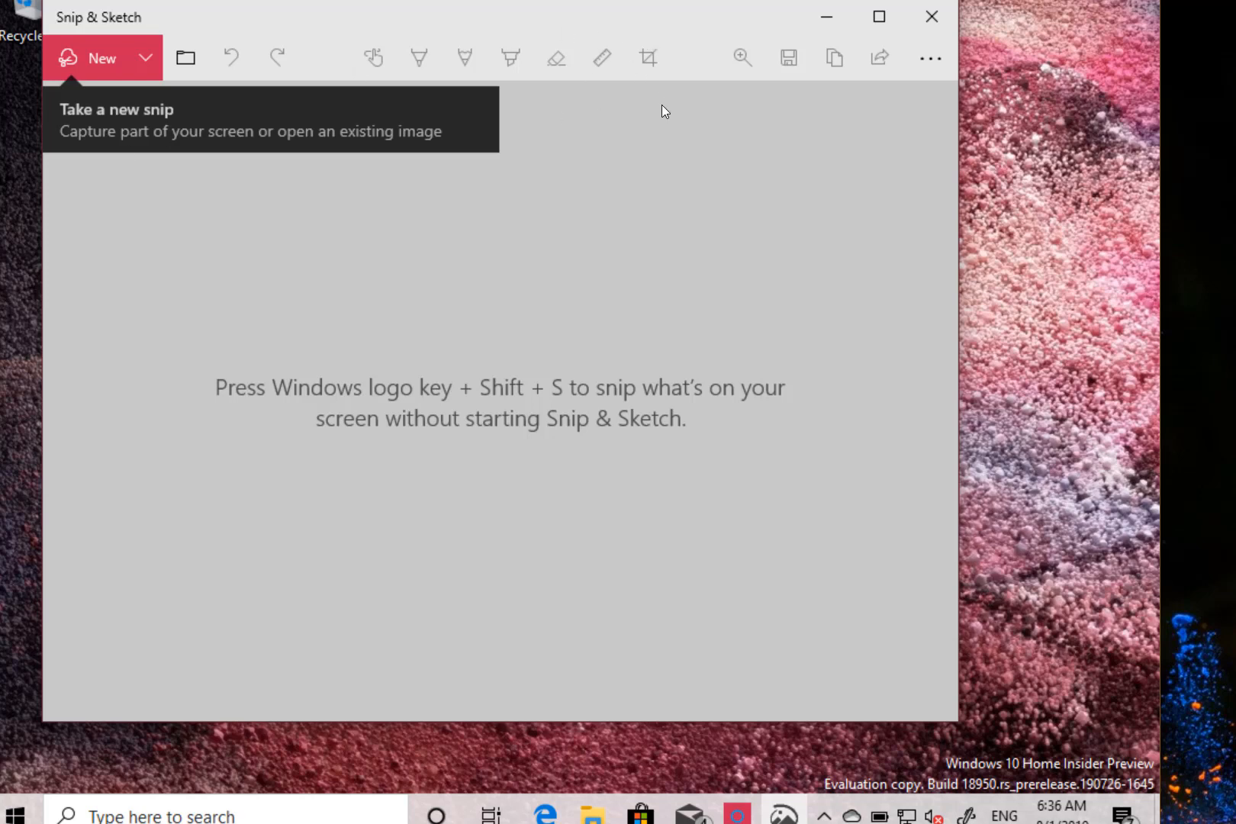
mouse_move(930, 58)
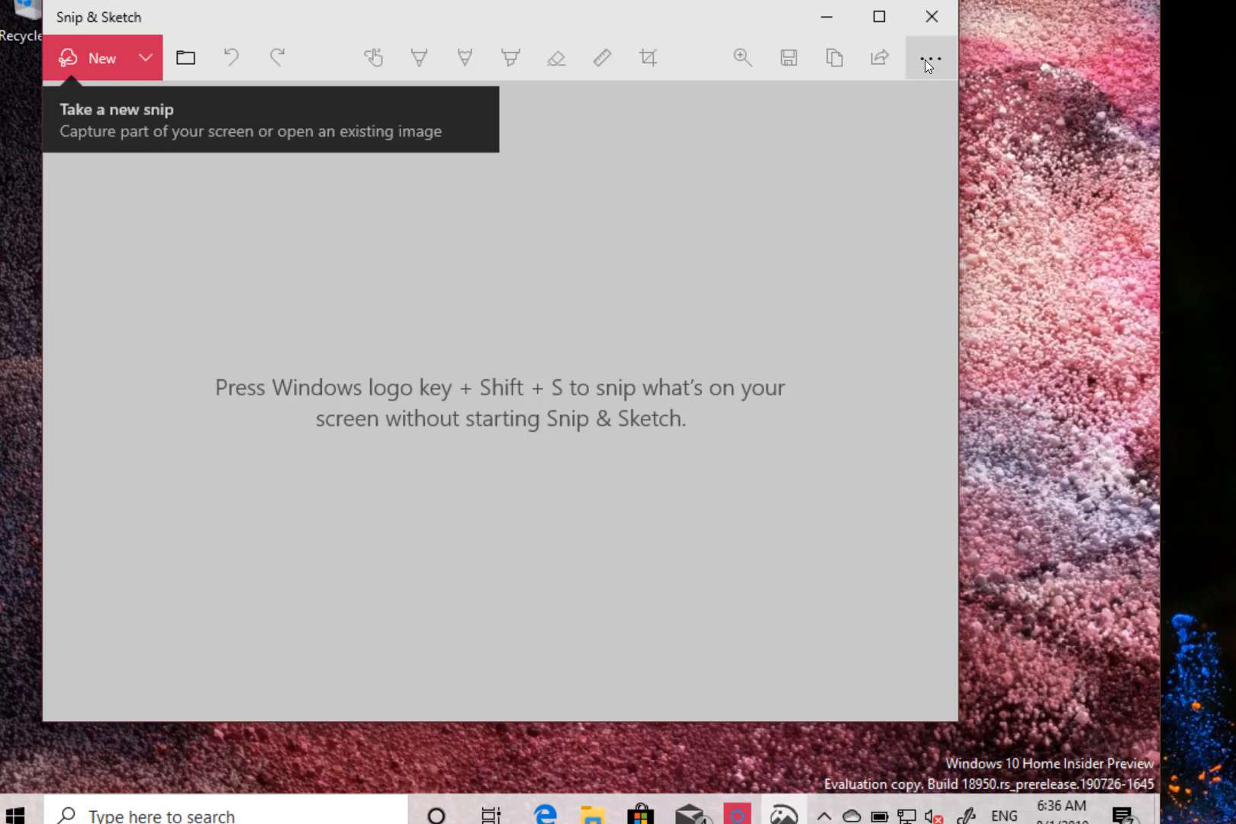
left_click(931, 15)
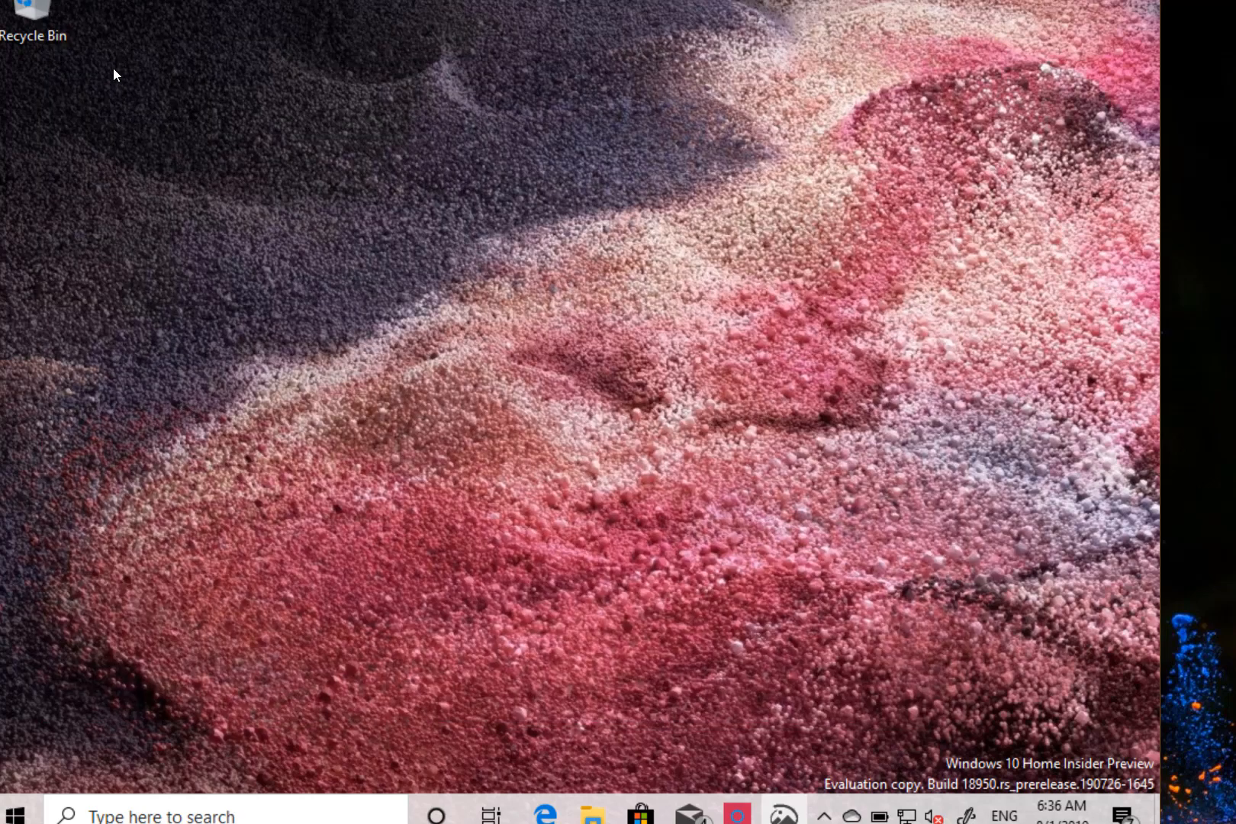
Start a Win+Shift+S snip and capture a region of the desktop wallpaper
key("win+shift+s")
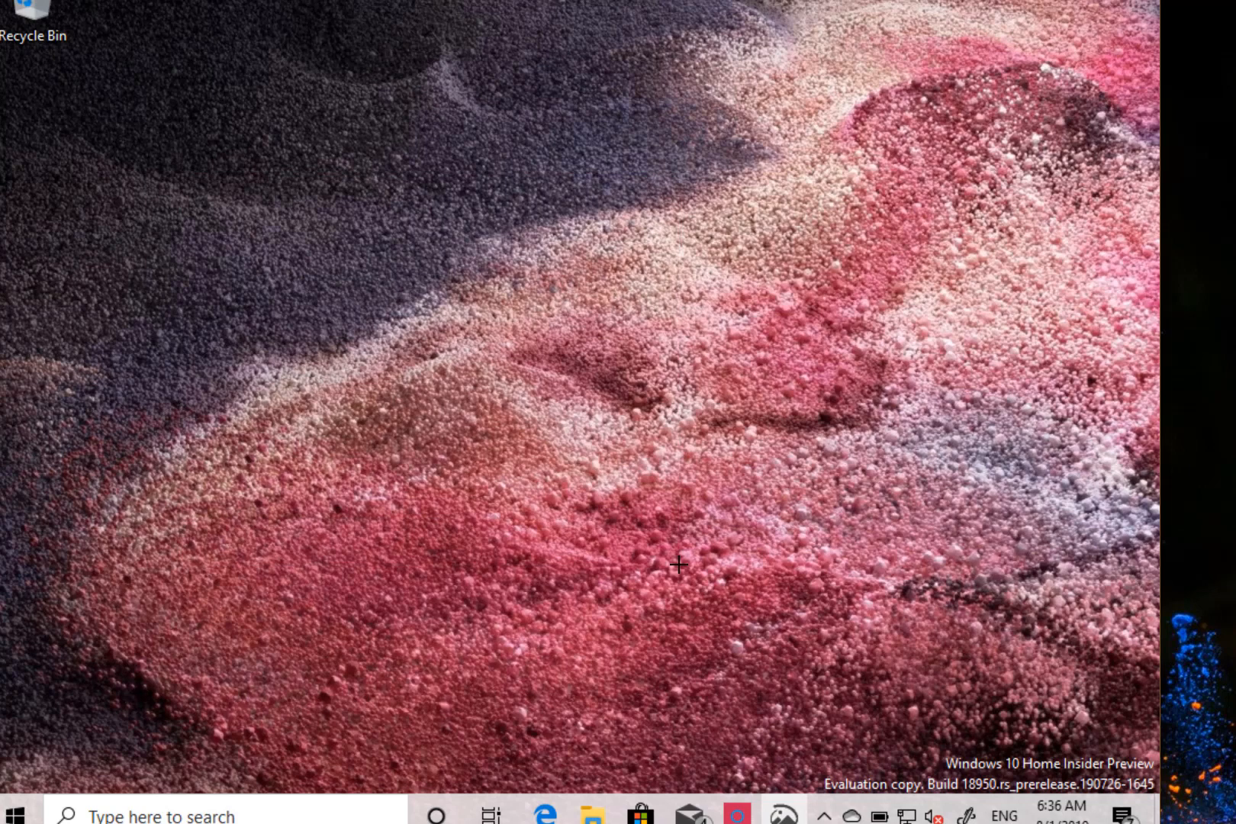
mouse_move(410, 328)
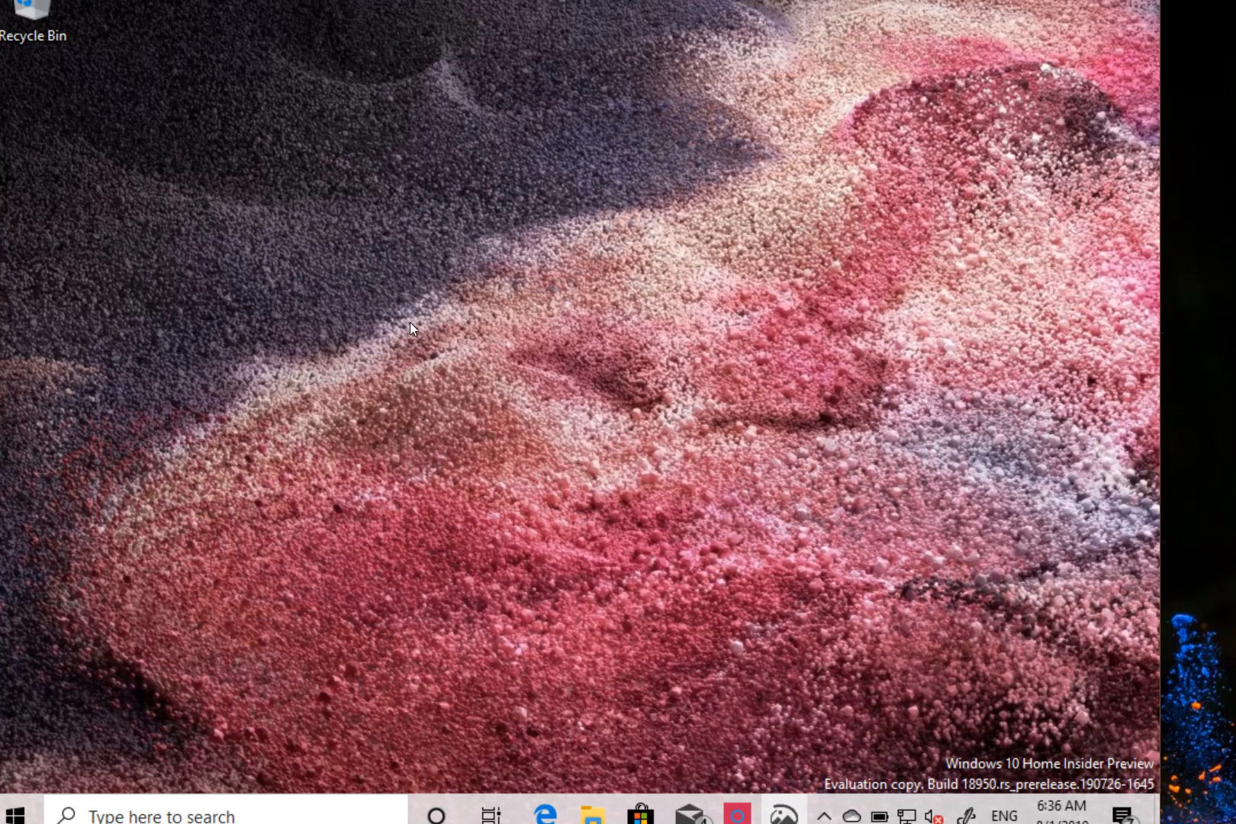
left_click(737, 817)
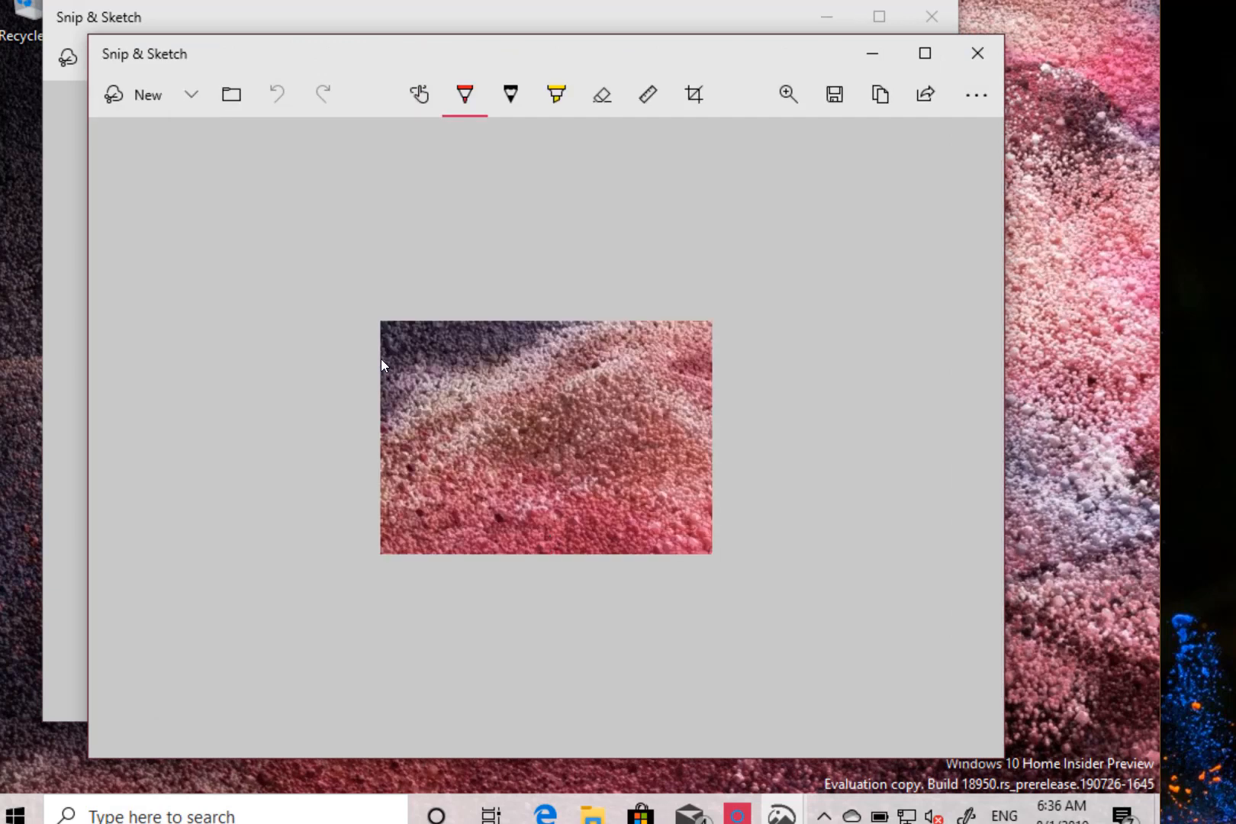
mouse_move(380, 323)
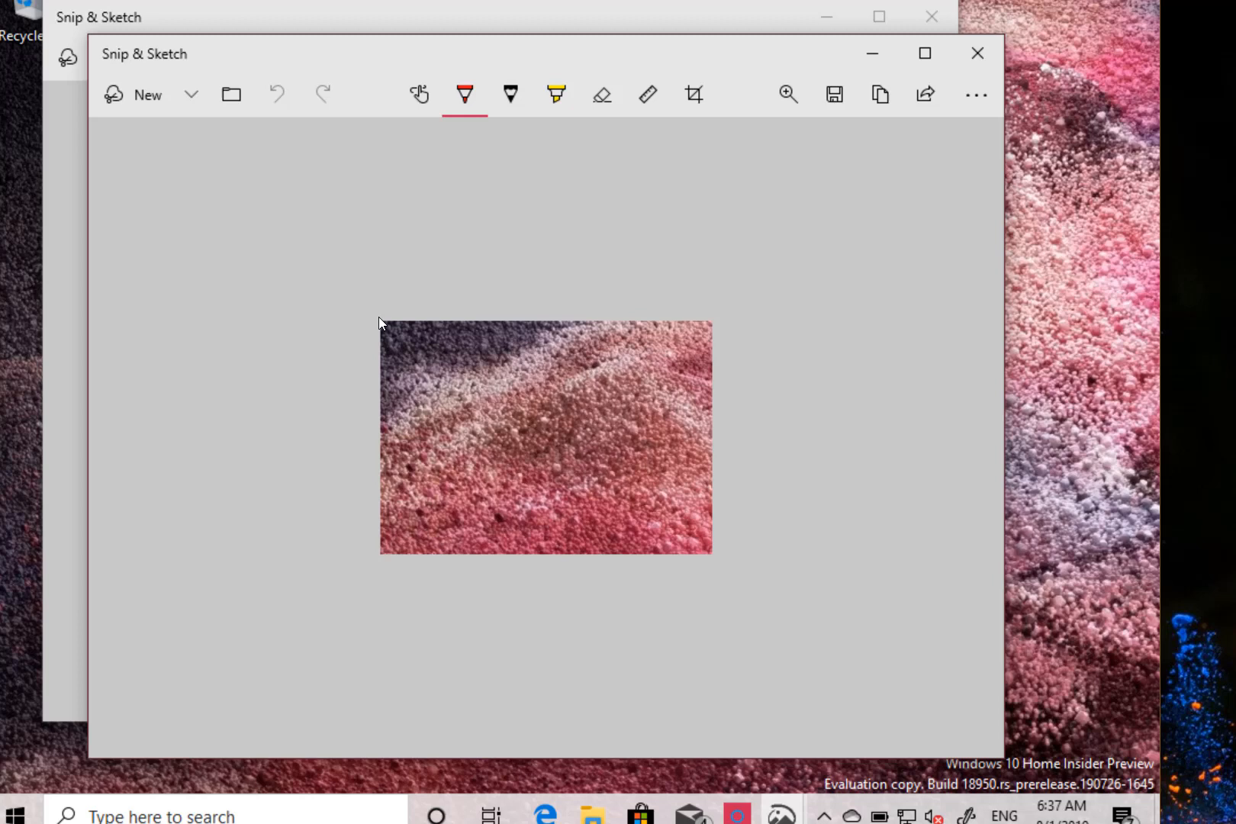
mouse_move(339, 328)
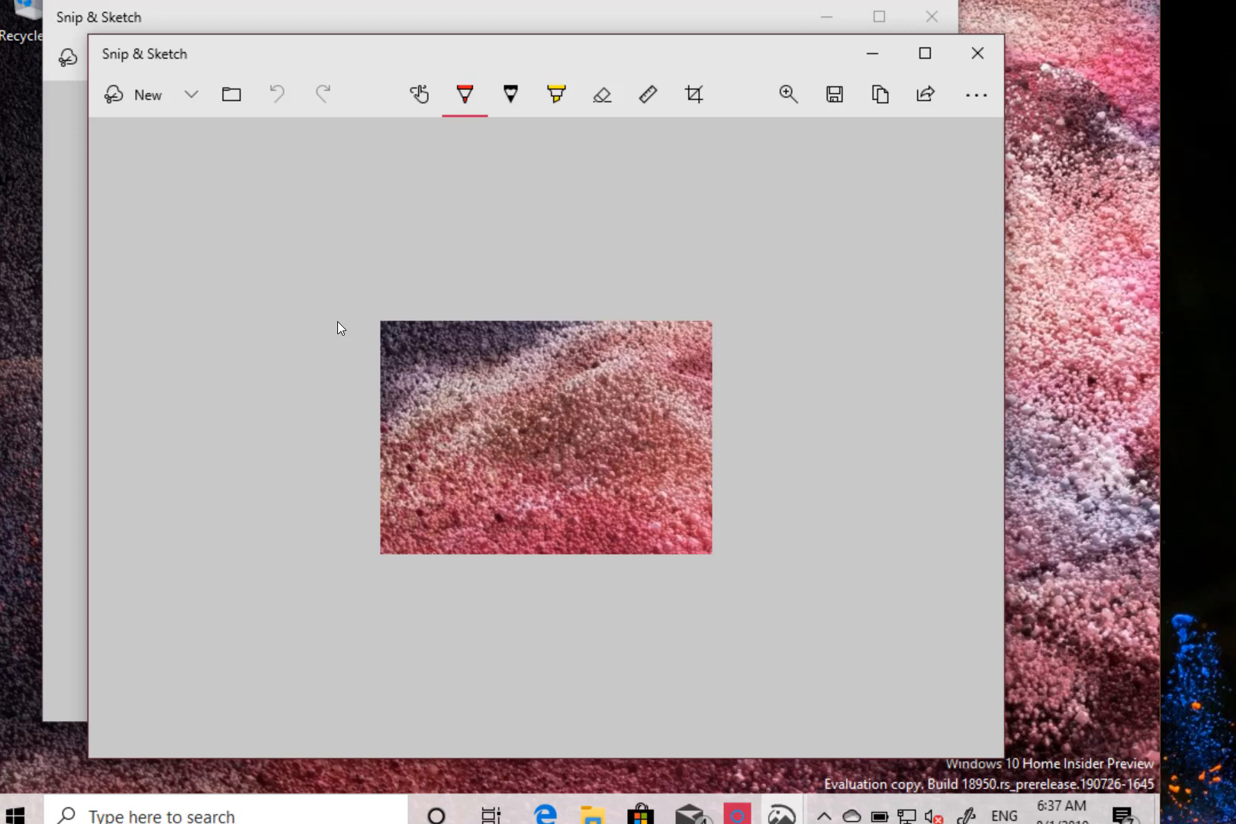
mouse_move(411, 113)
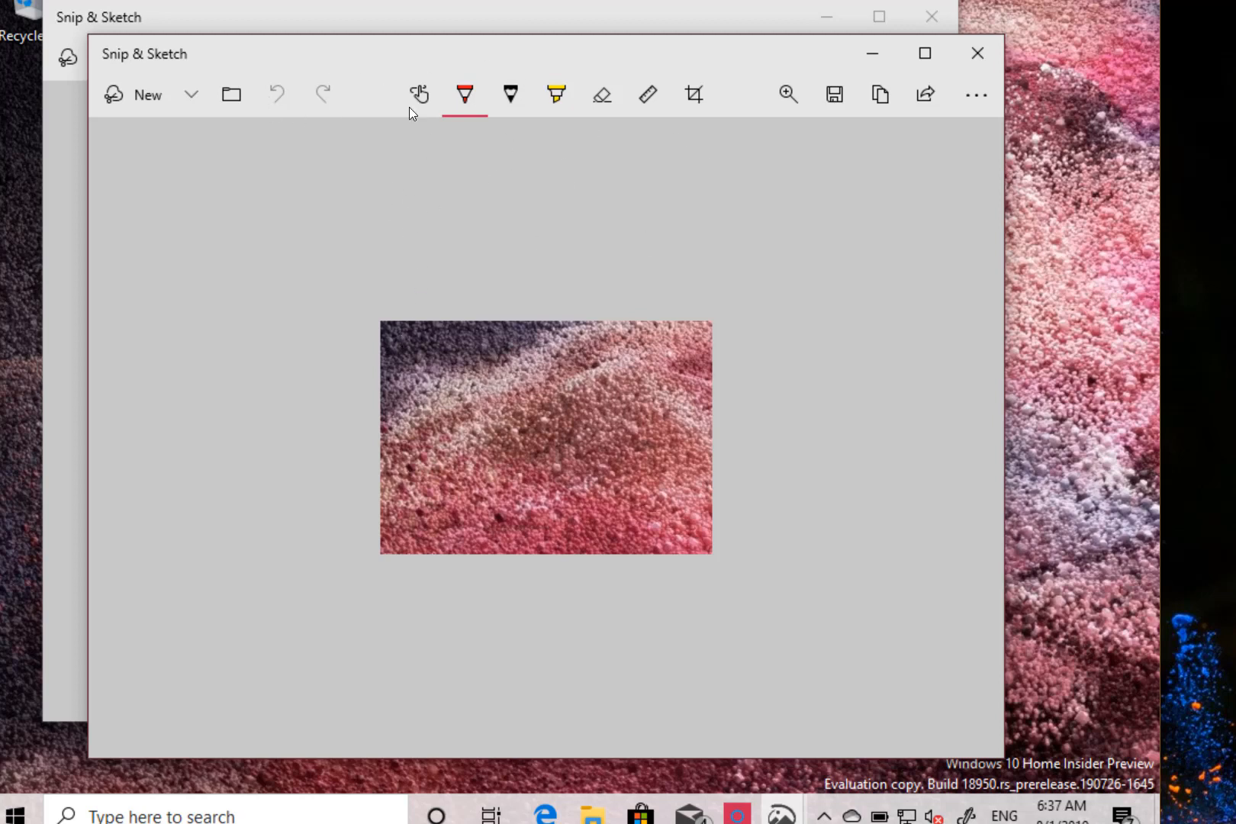
mouse_move(899, 63)
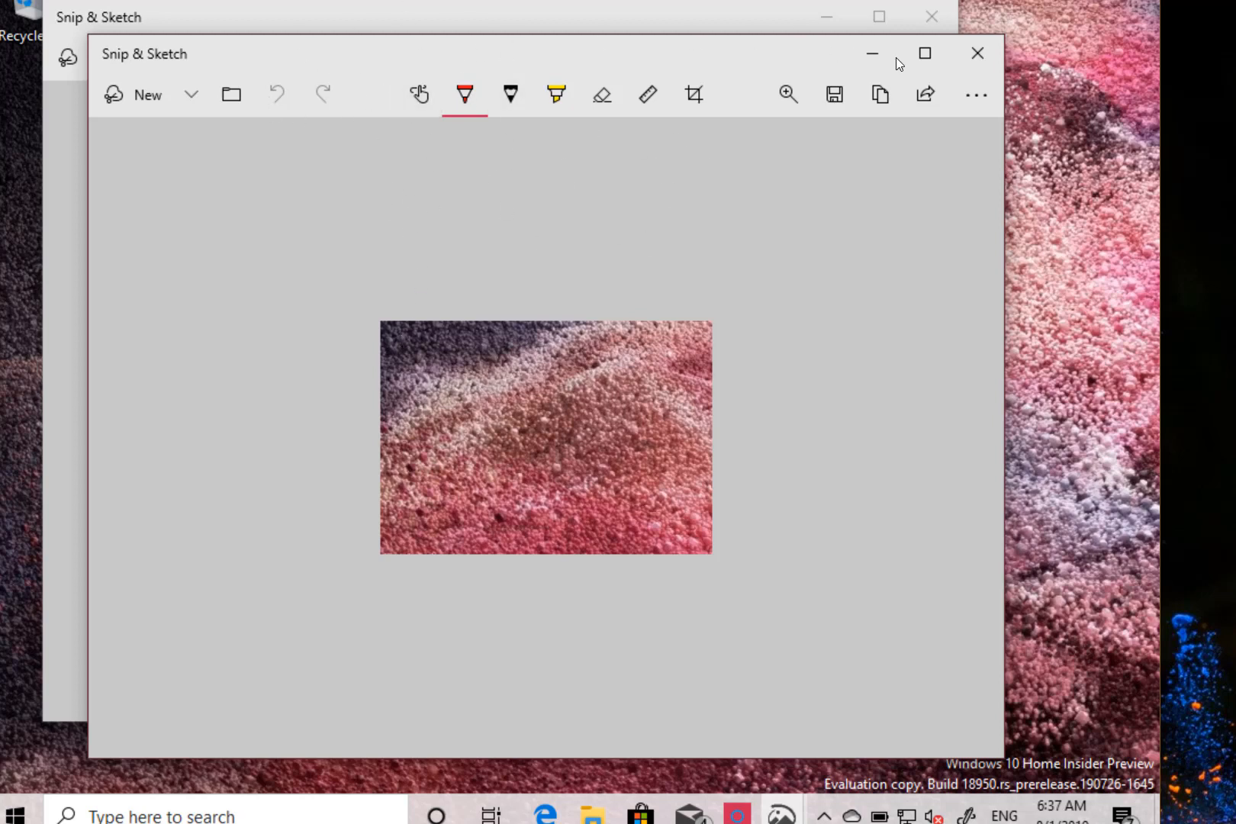
Review the Snip & Sketch Settings page from the ... menu, then close it
left_click(977, 93)
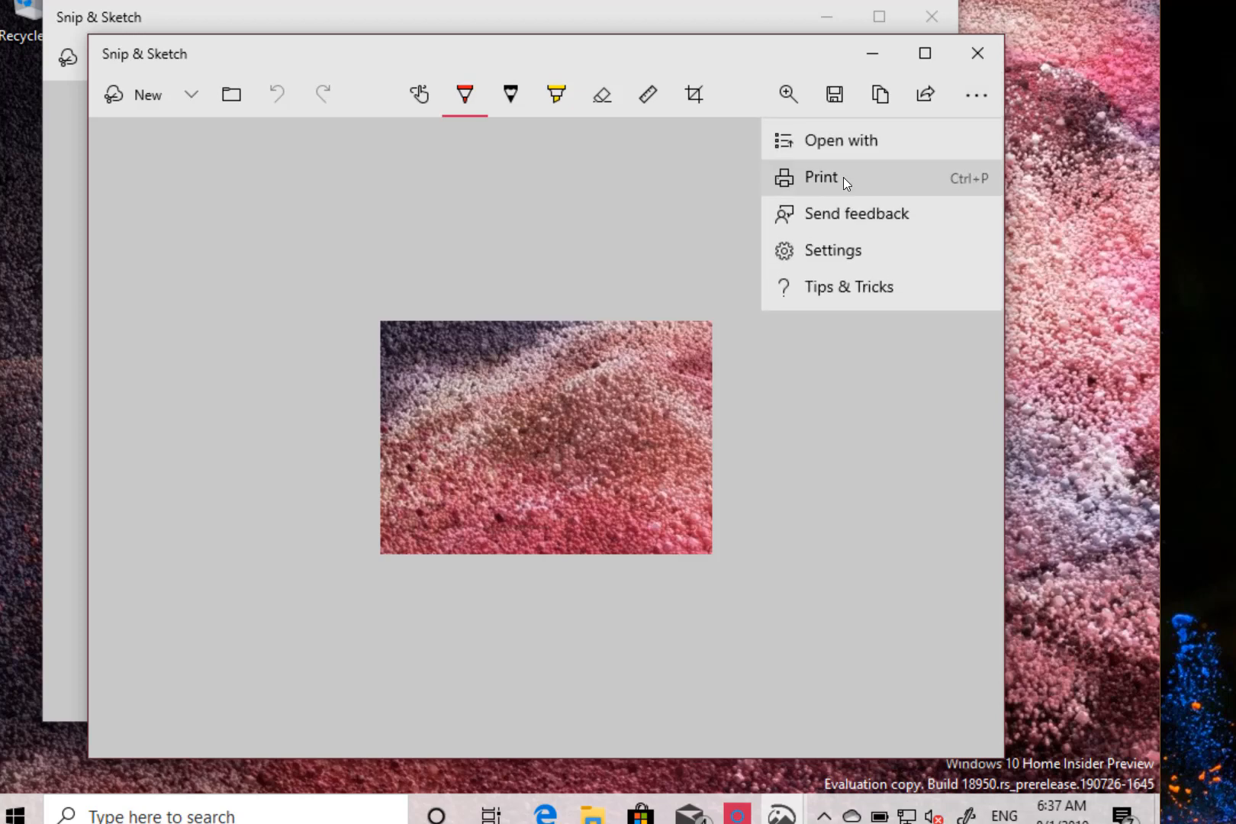
mouse_move(808, 265)
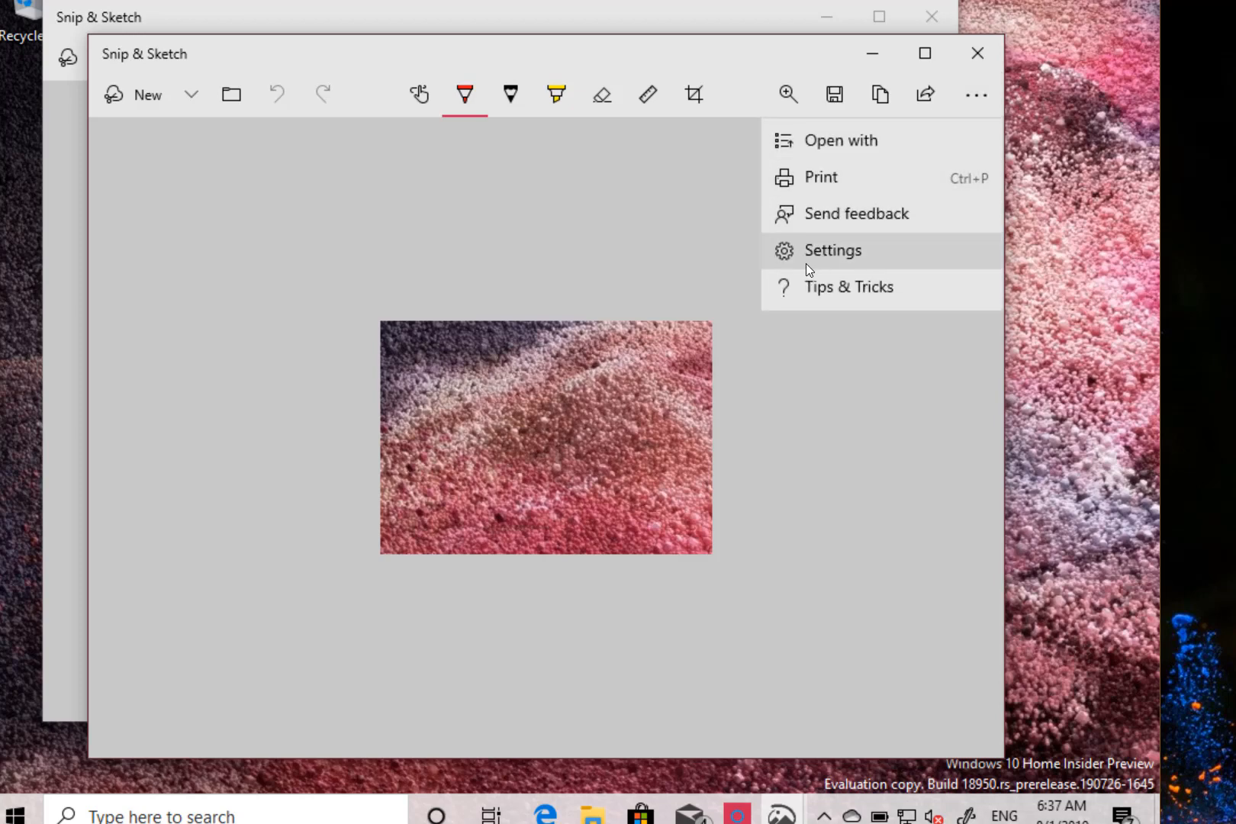
left_click(833, 251)
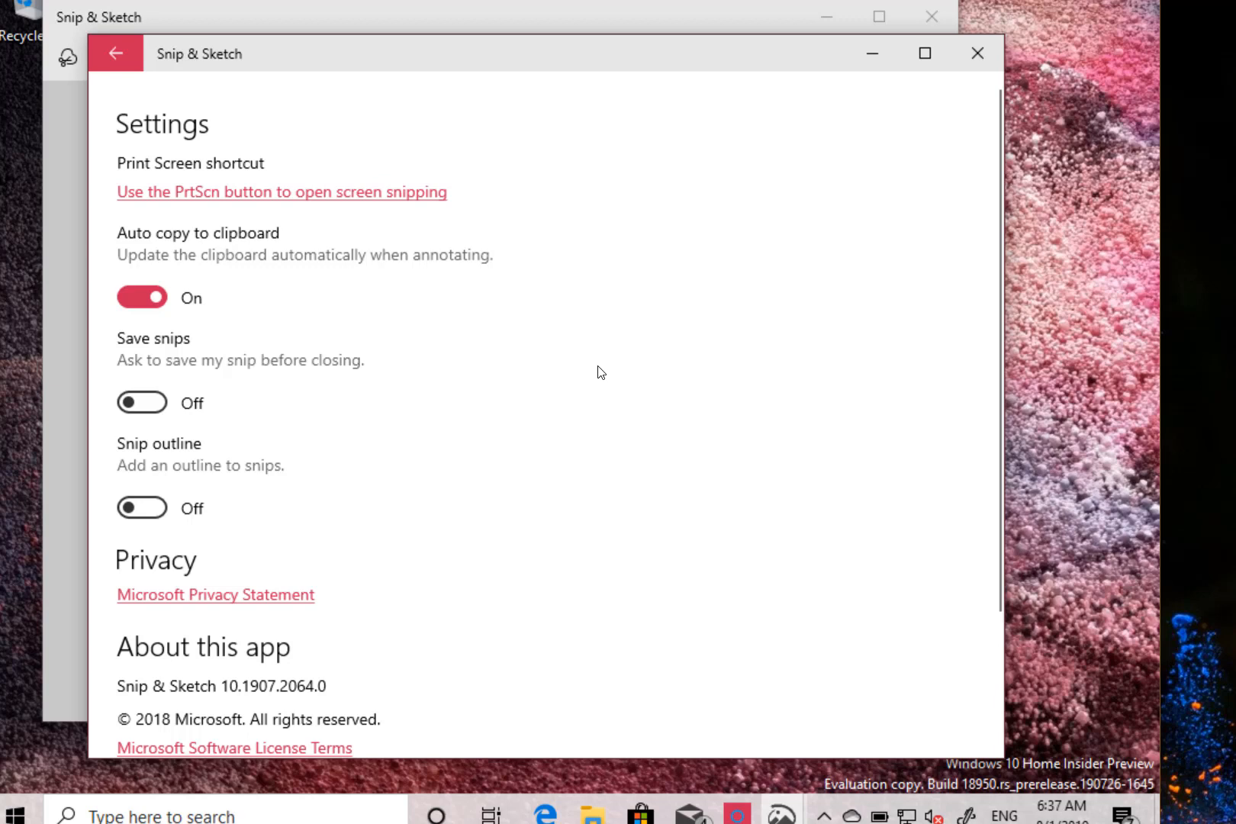
mouse_move(180, 235)
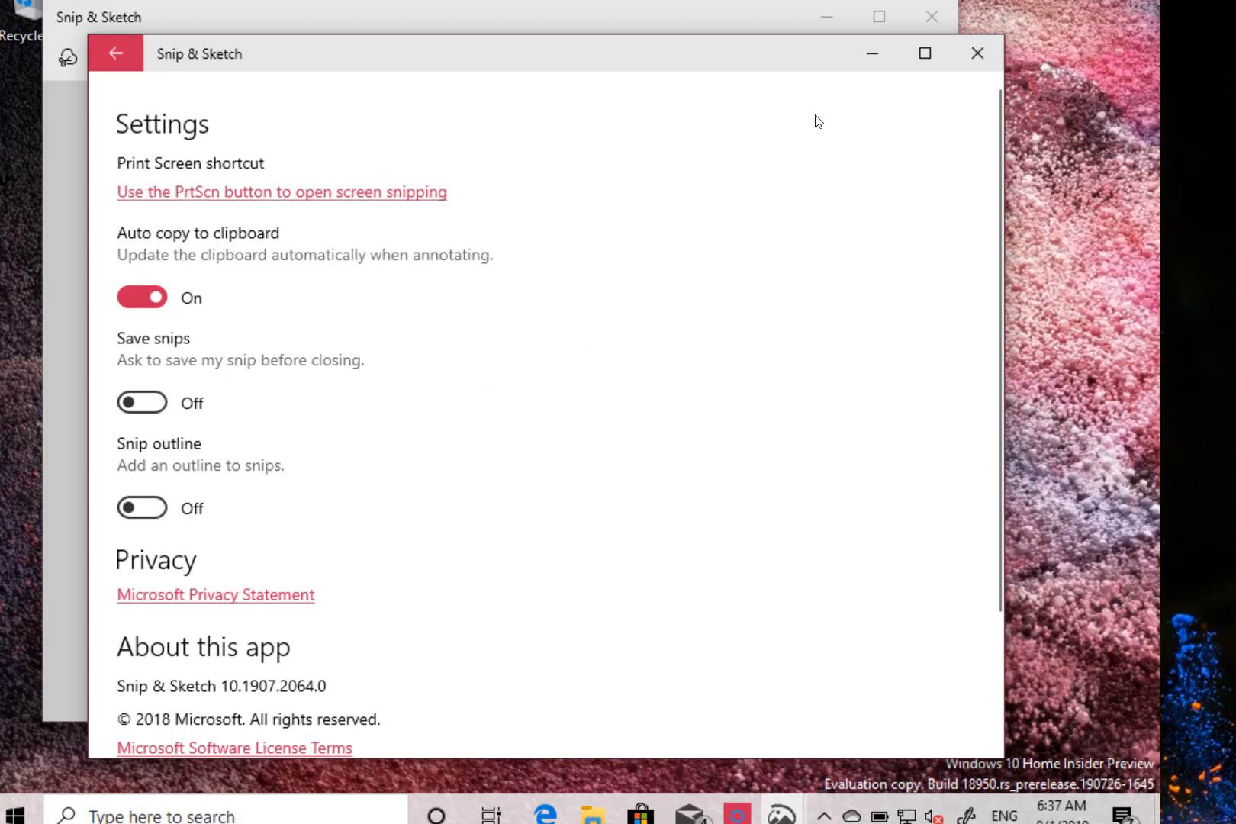
left_click(116, 53)
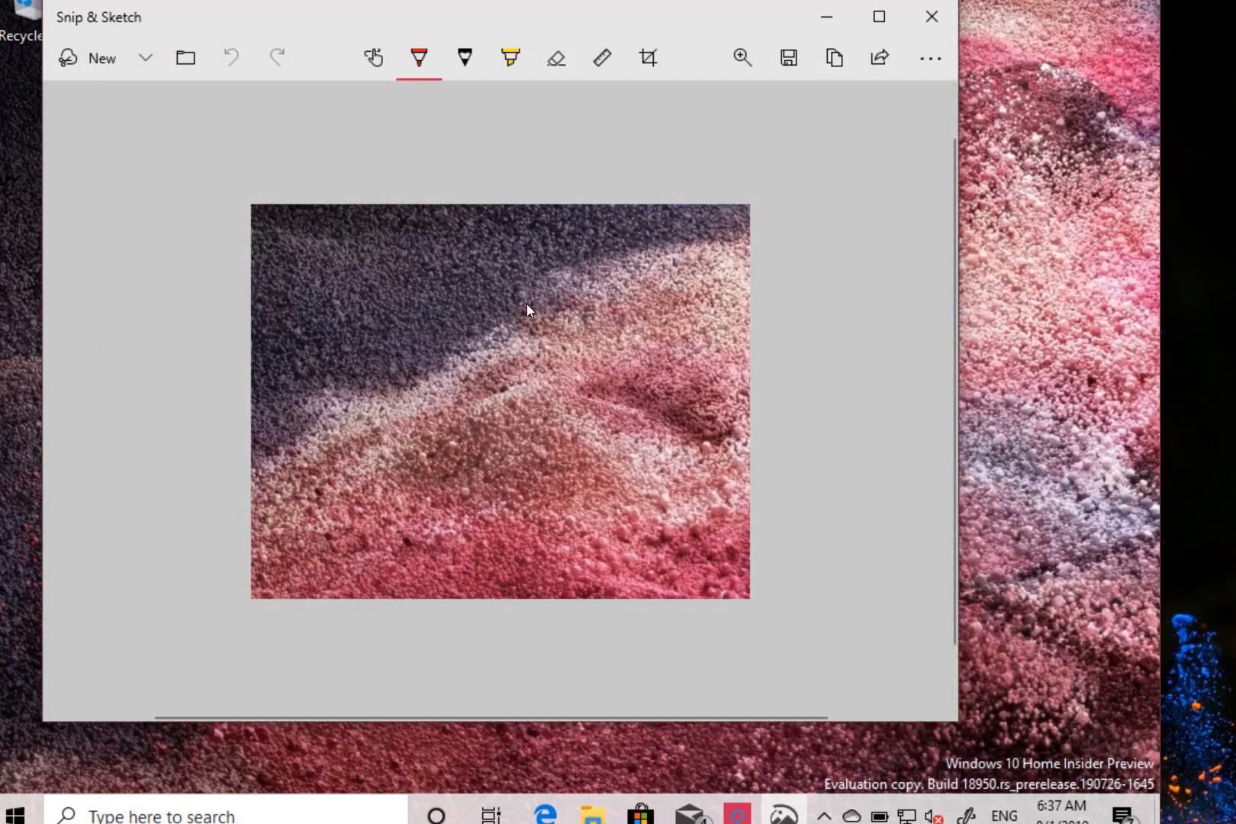
mouse_move(517, 271)
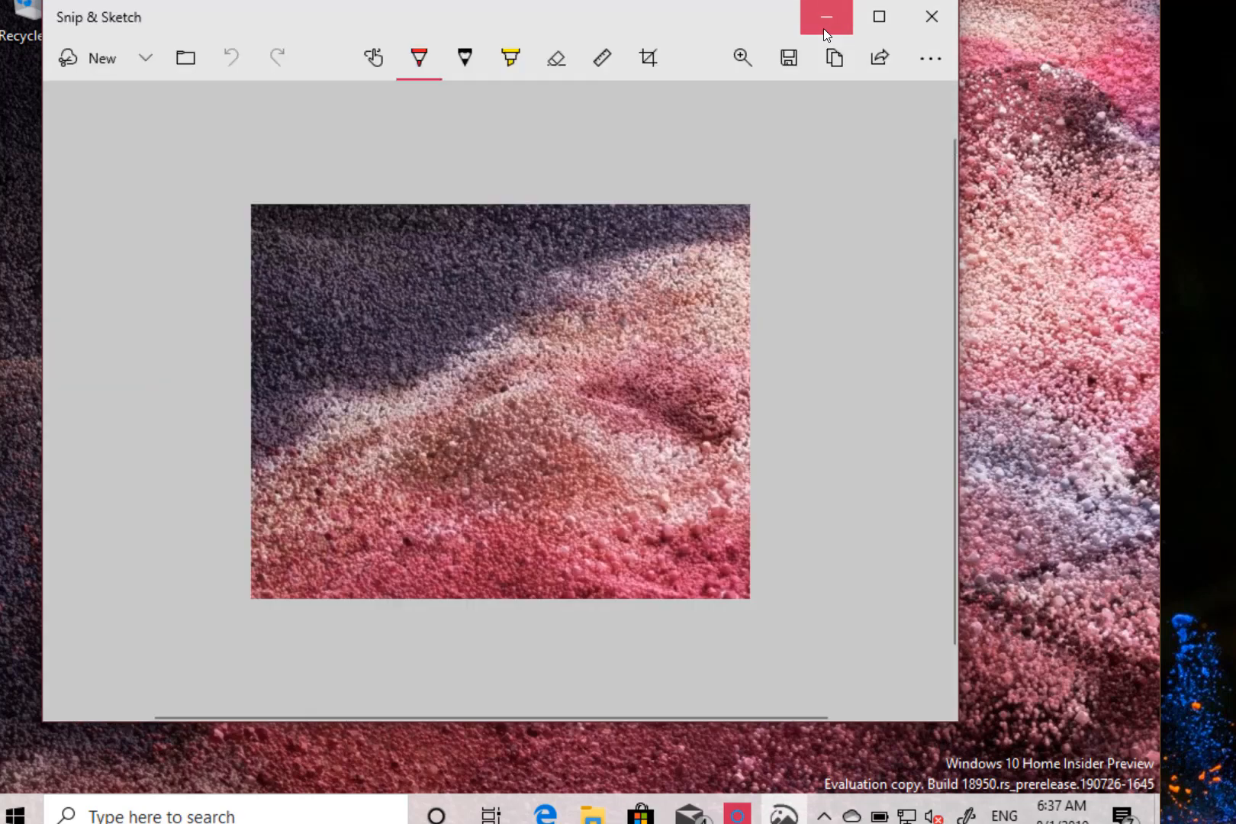
mouse_move(826, 17)
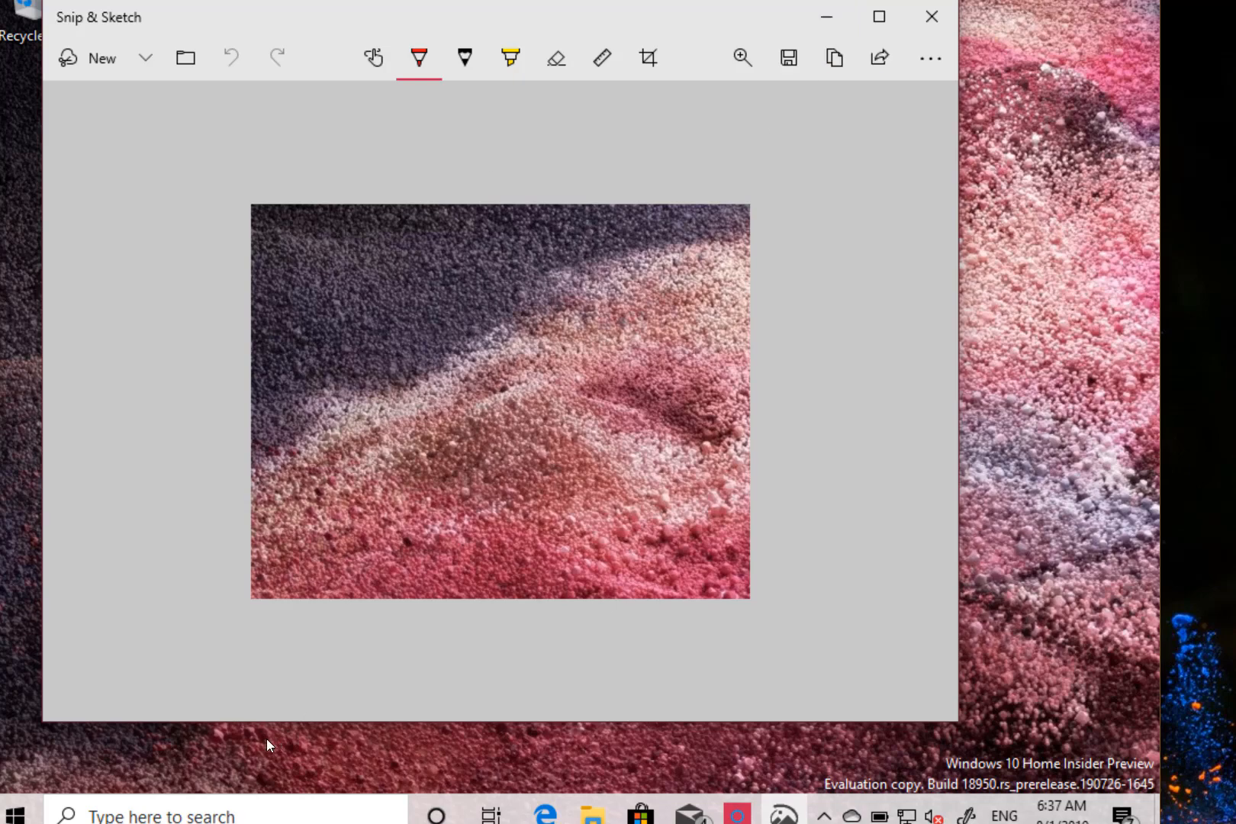
left_click(14, 815)
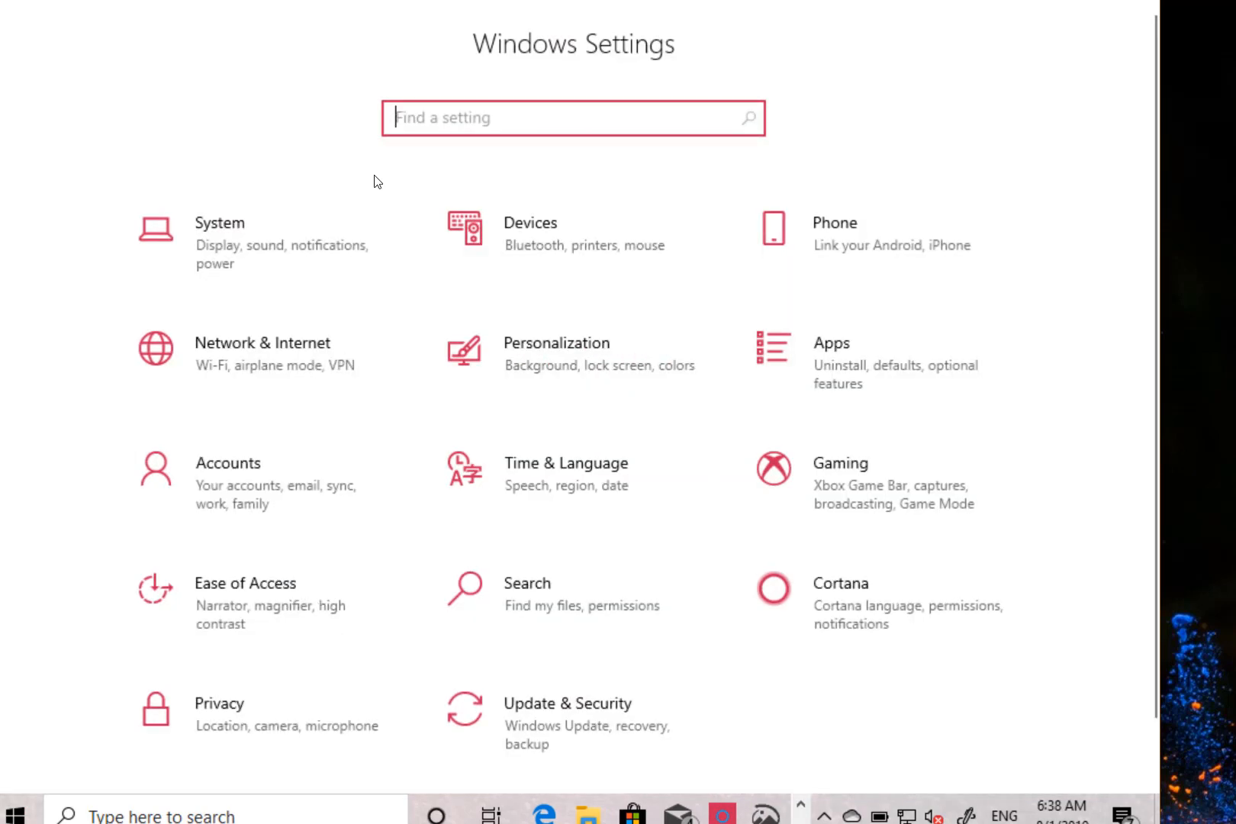
Find Recovery via "res" and start Reset this PC to show its keep-or-remove choices
type("res")
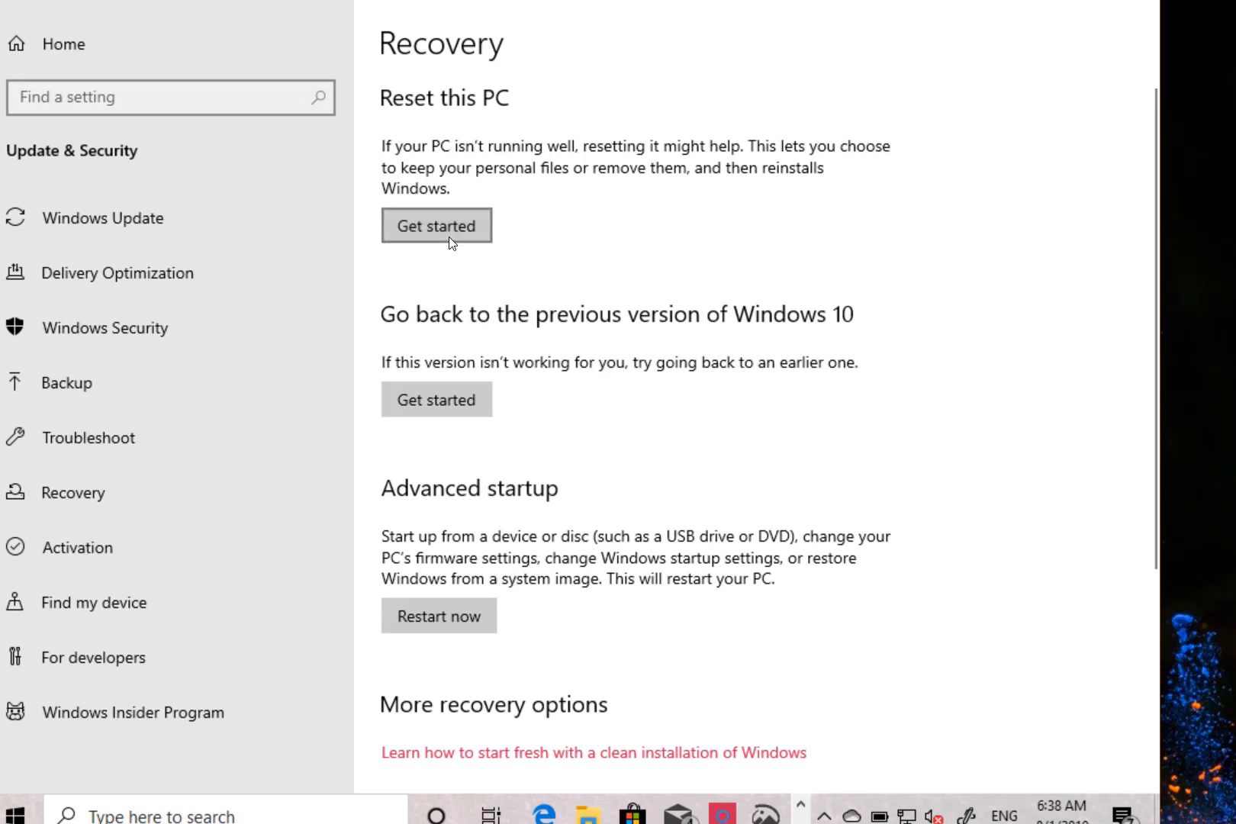
left_click(436, 226)
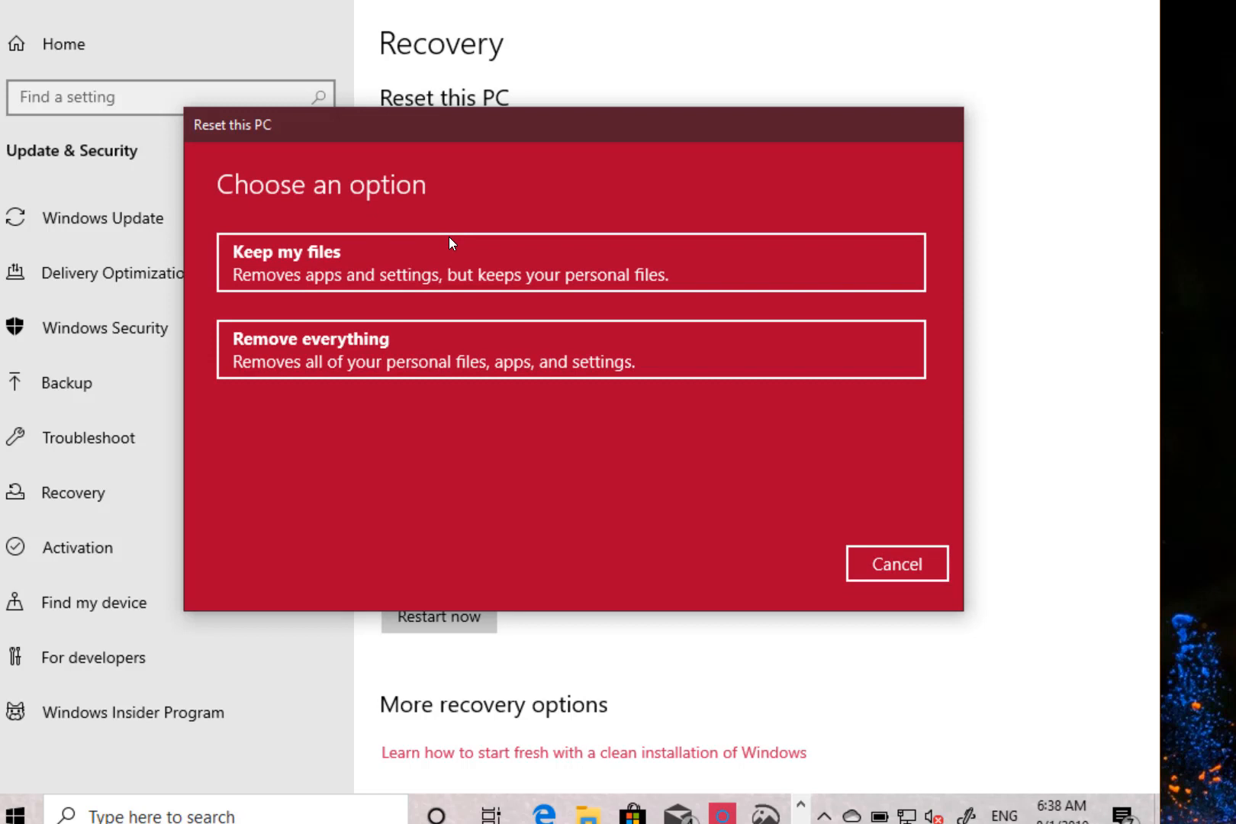
mouse_move(374, 271)
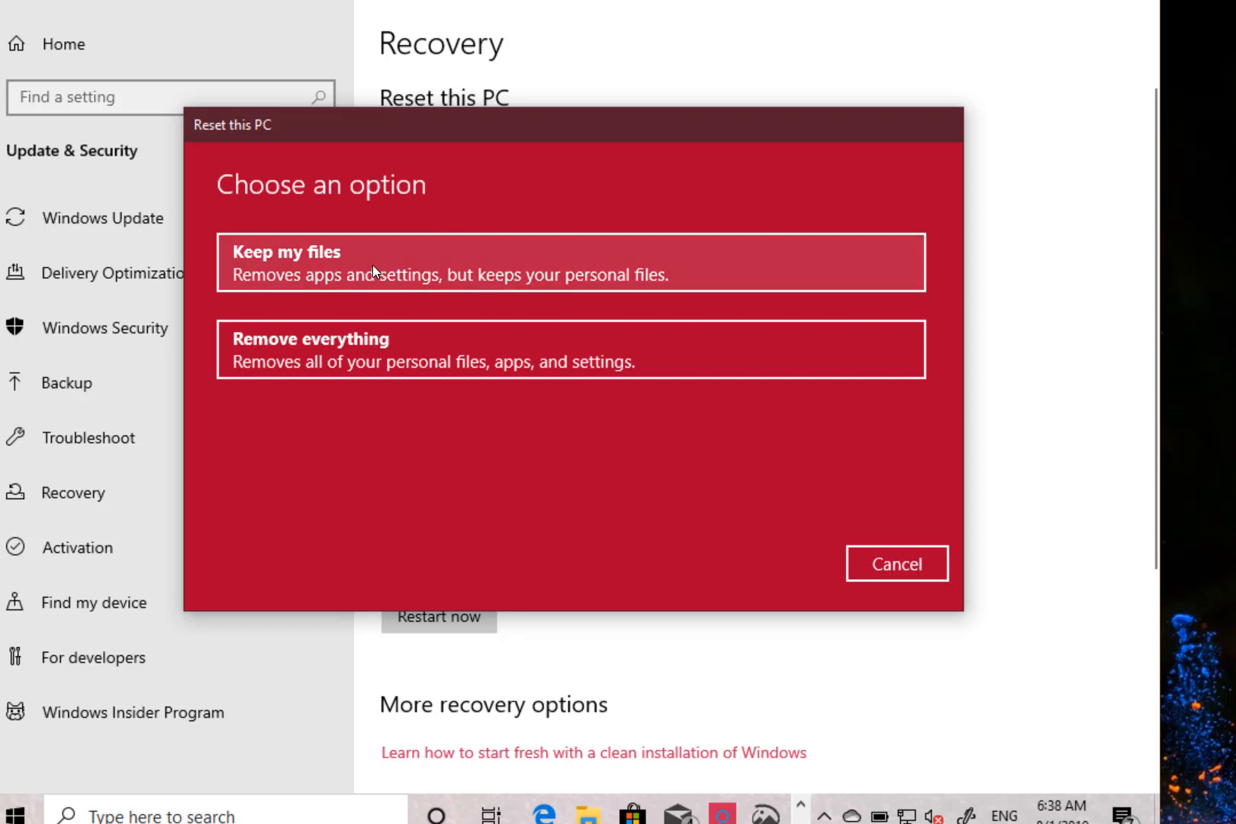
mouse_move(409, 258)
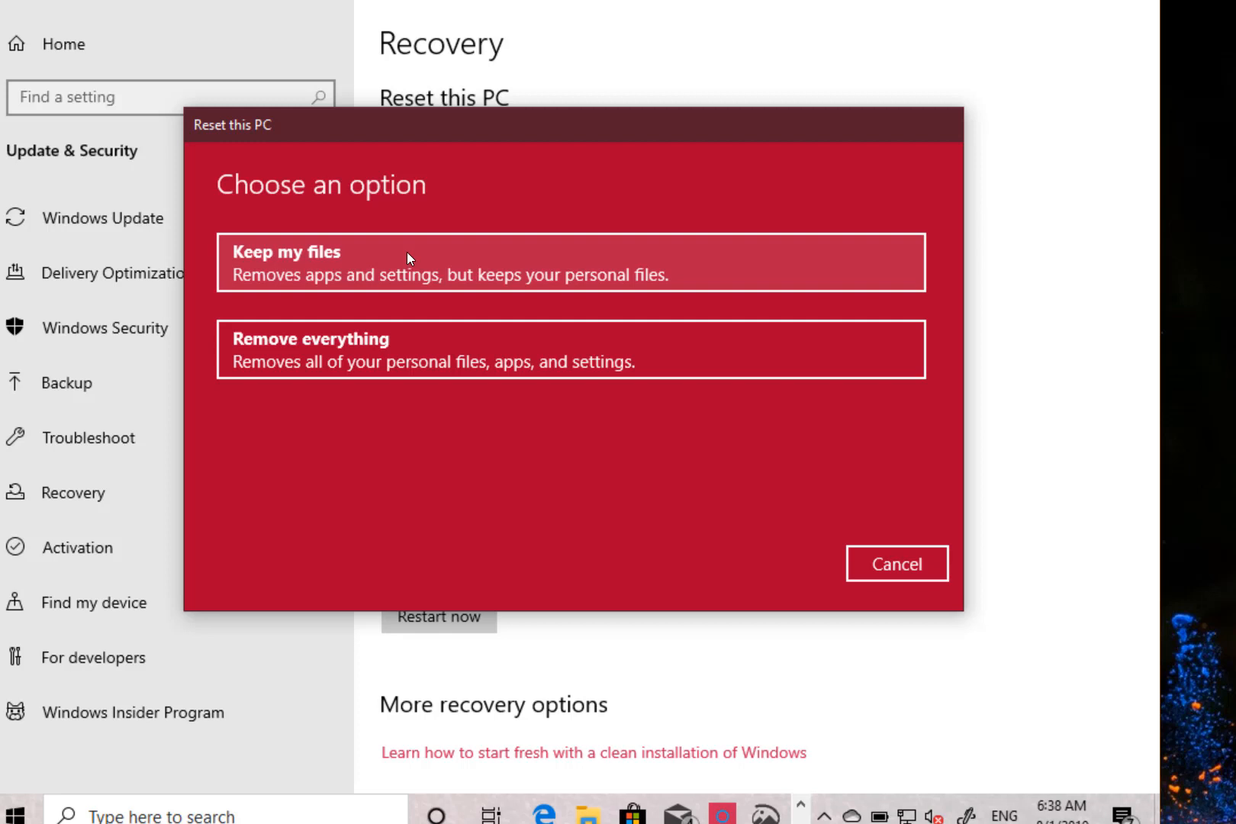
mouse_move(591, 505)
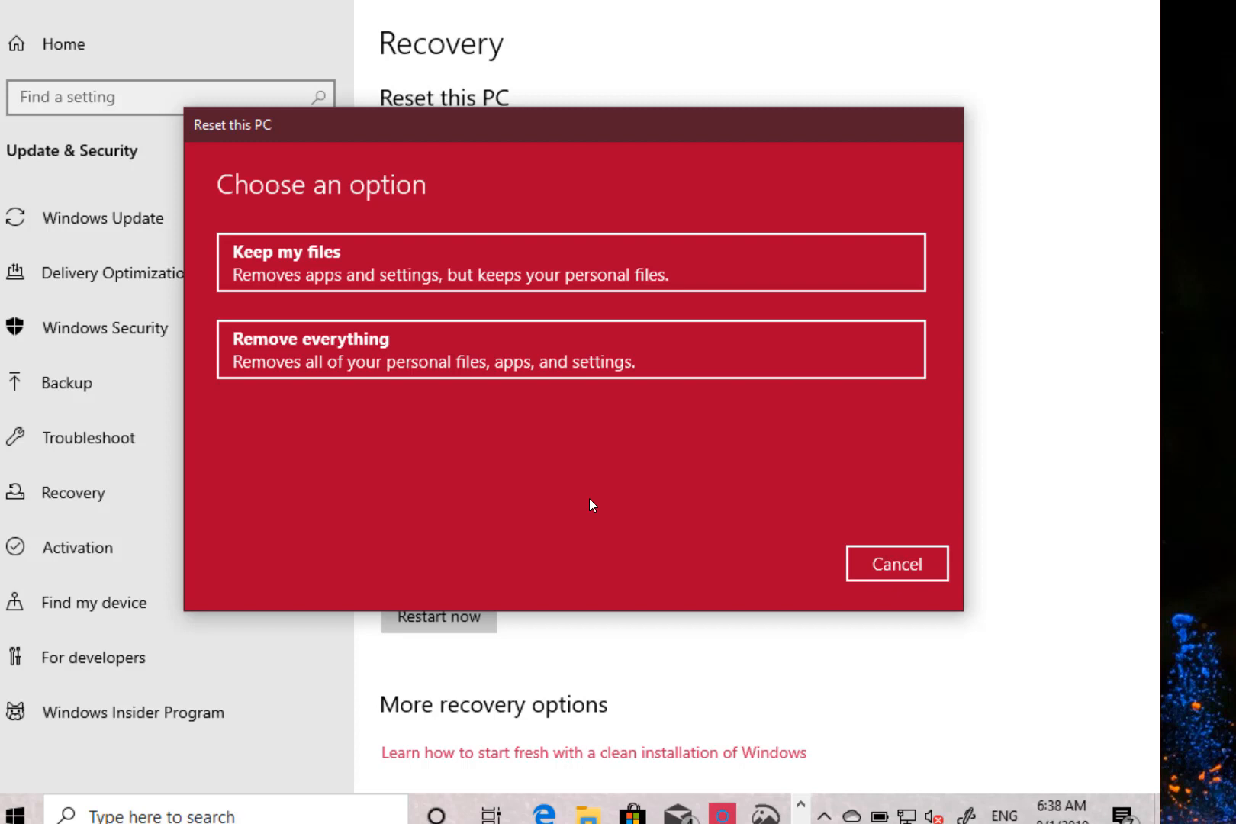
Cancel the Reset this PC dialog without resetting anything
left_click(896, 563)
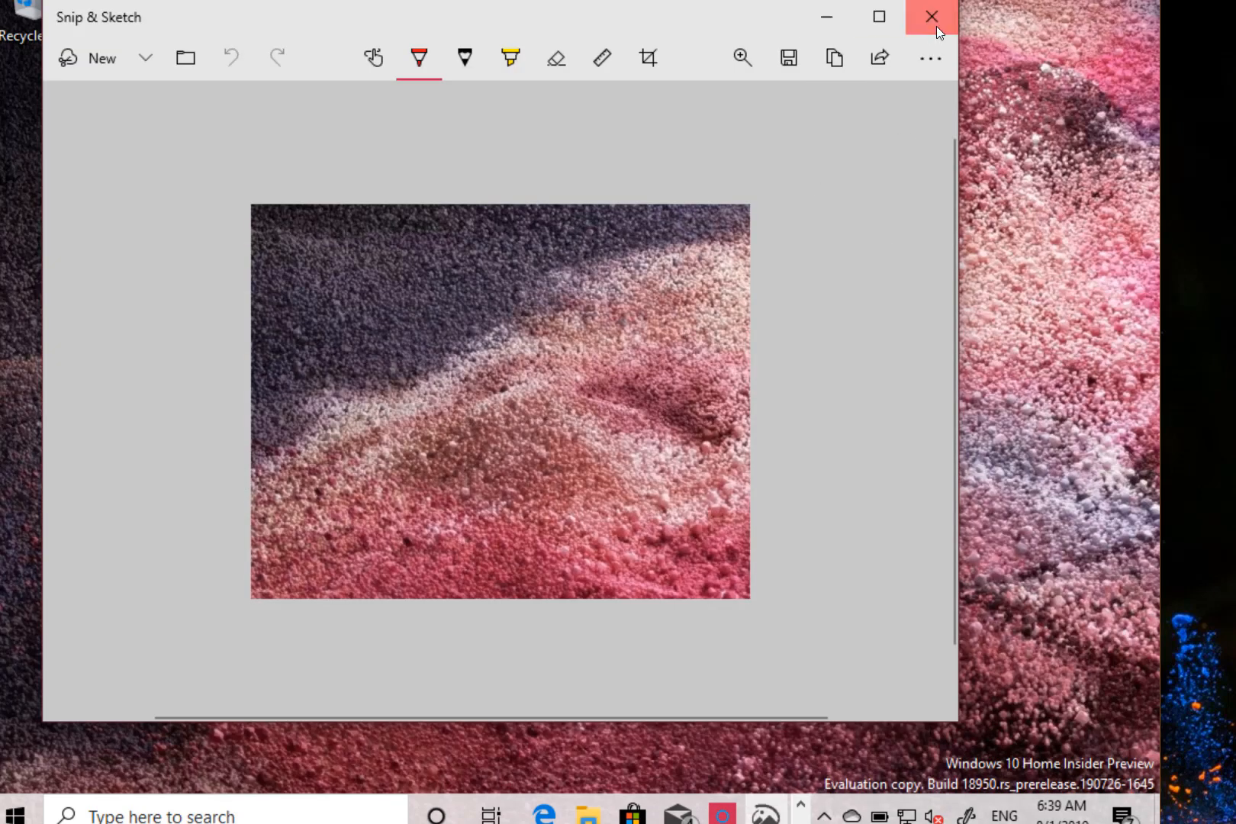
Close the remaining snip window and bring up the Start menu's apps and tiles
left_click(933, 16)
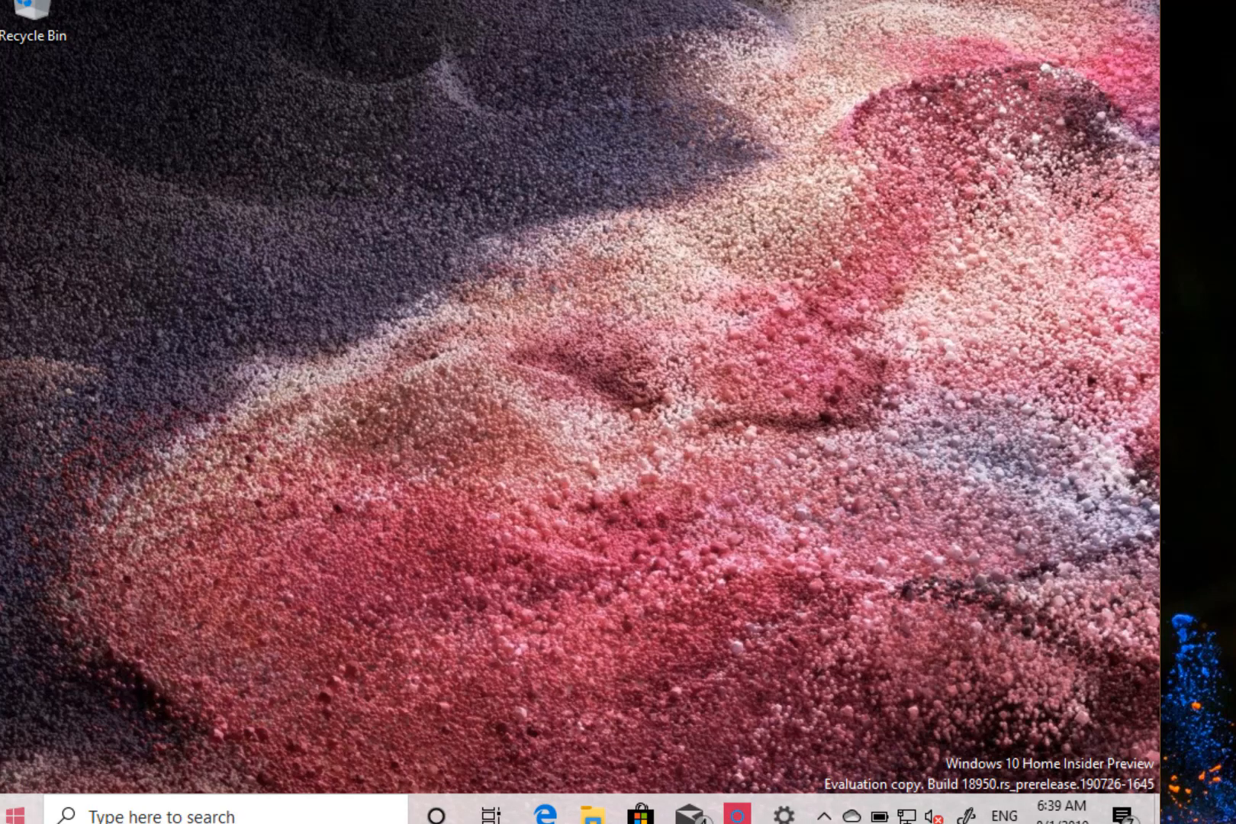
left_click(13, 815)
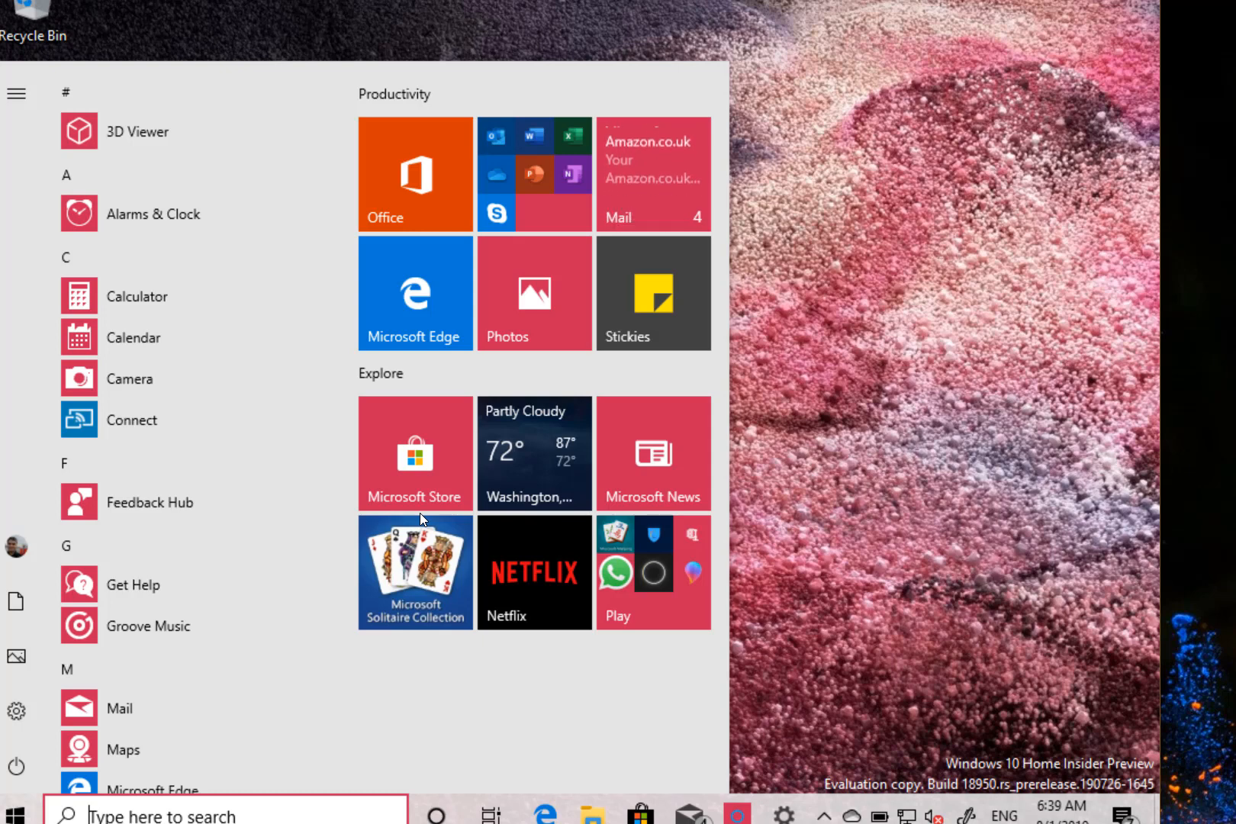
mouse_move(607, 645)
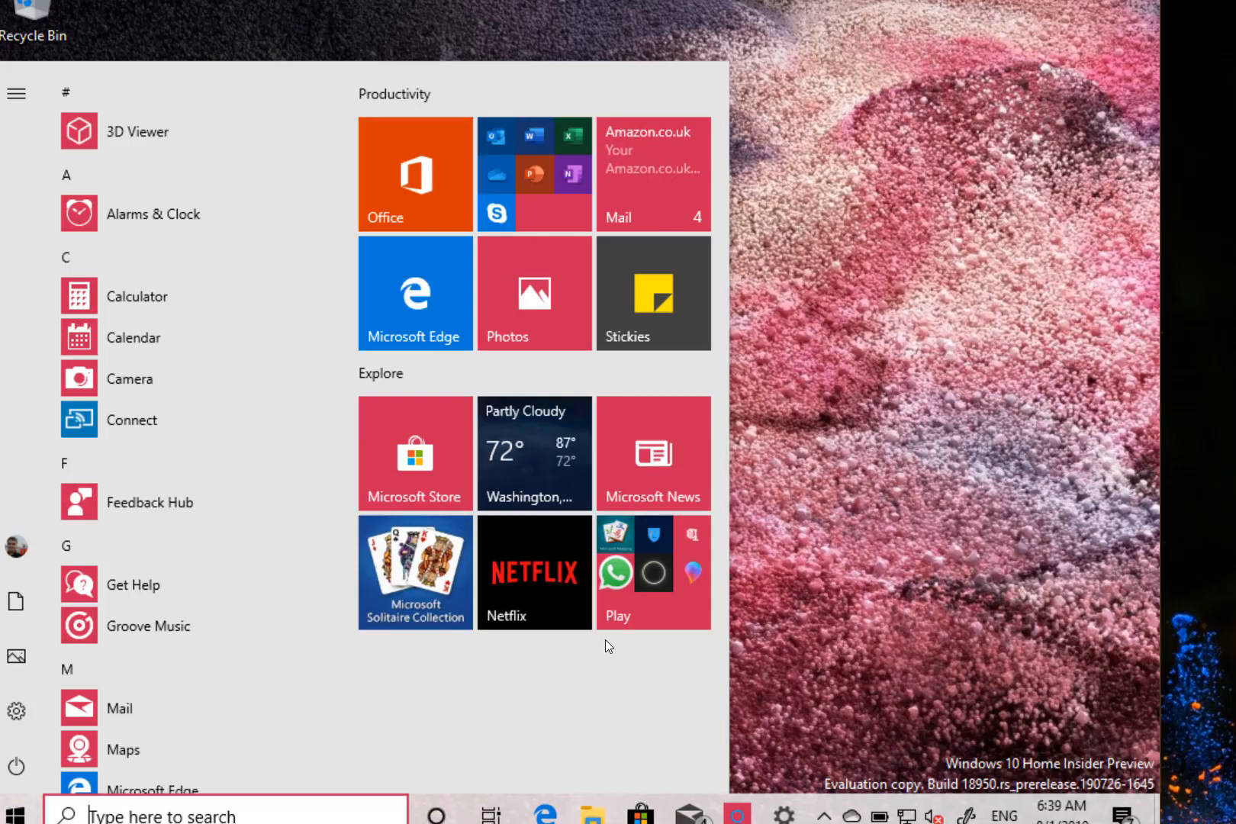